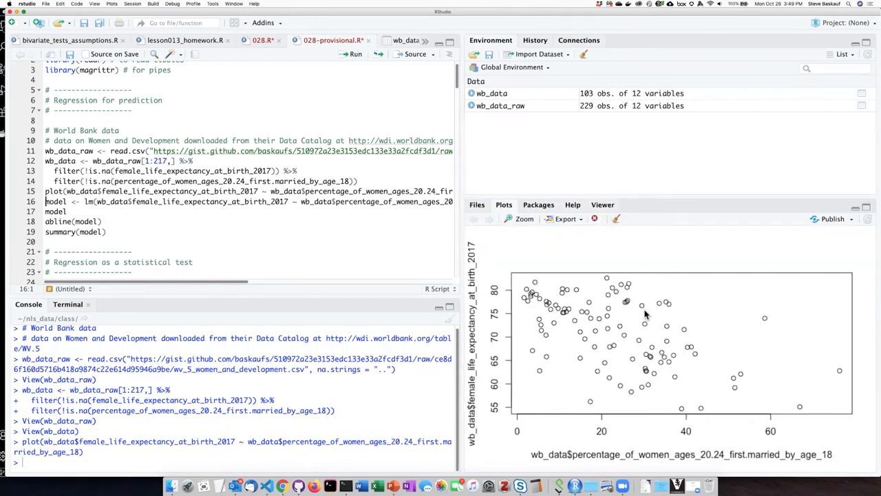
mouse_move(757, 305)
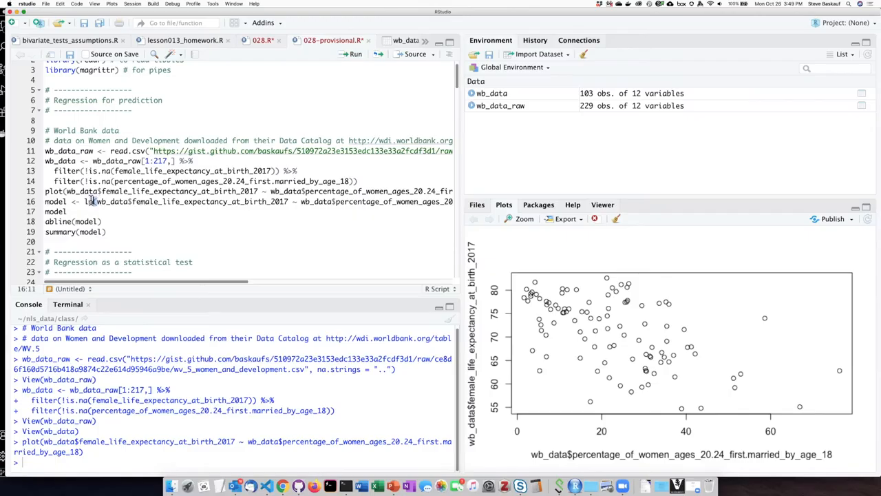
Fit the lm of life expectancy on early marriage and print intercept 77.2225, slope -0.2667
double_click(88, 201)
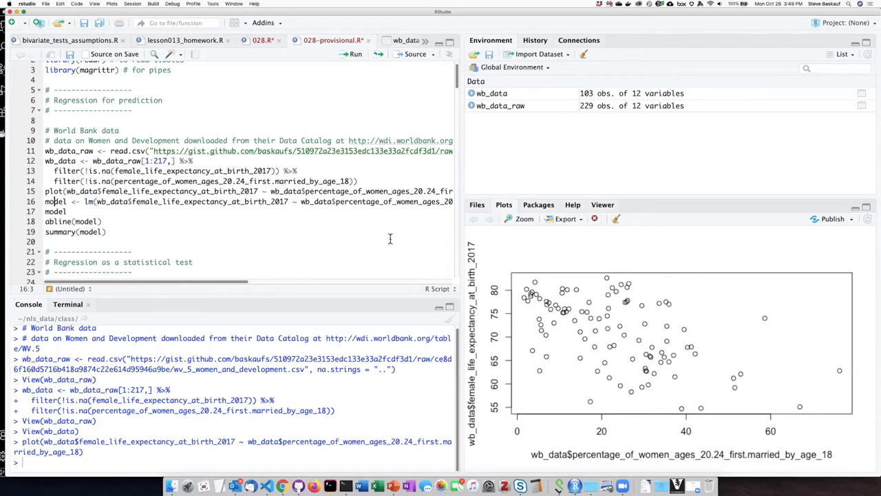
mouse_move(558, 306)
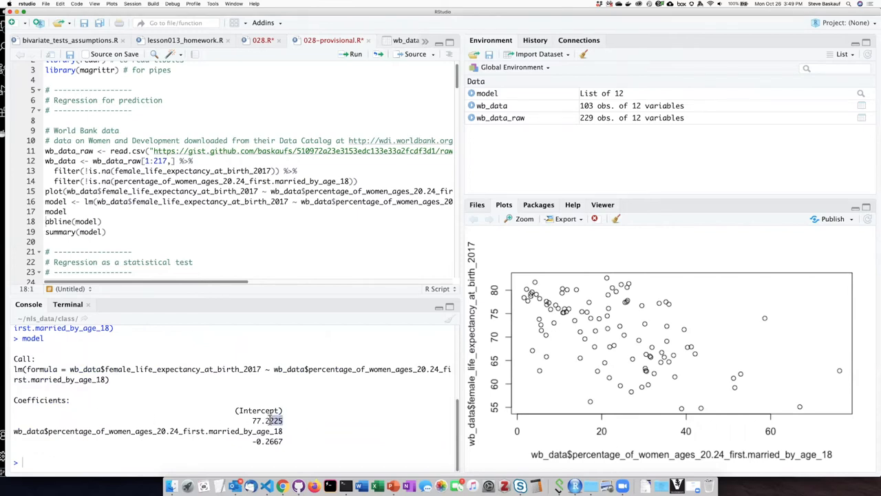
double_click(267, 420)
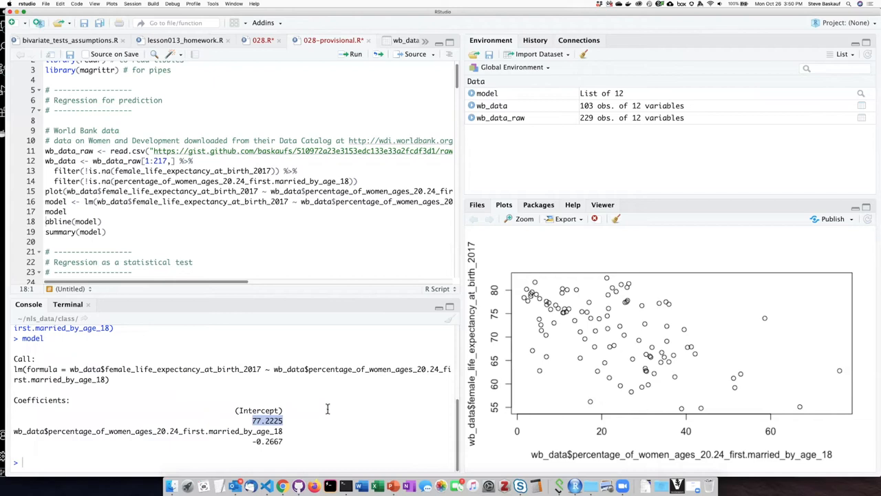
mouse_move(512, 295)
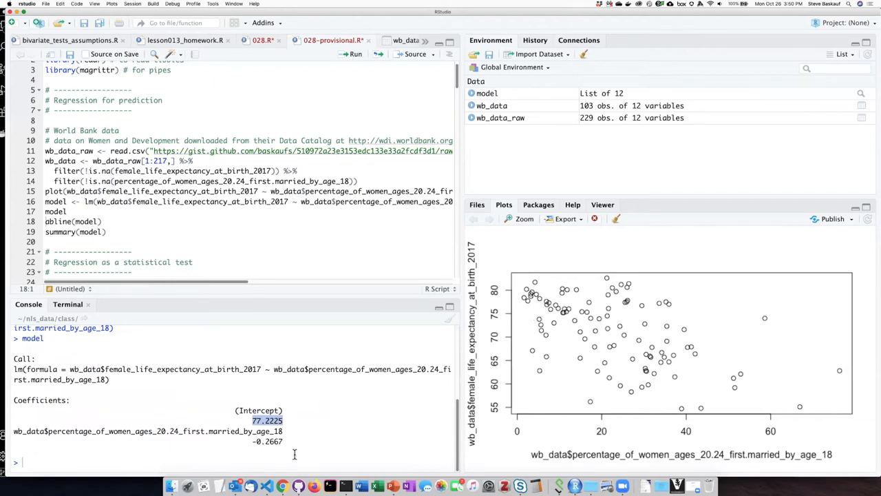
mouse_move(201, 431)
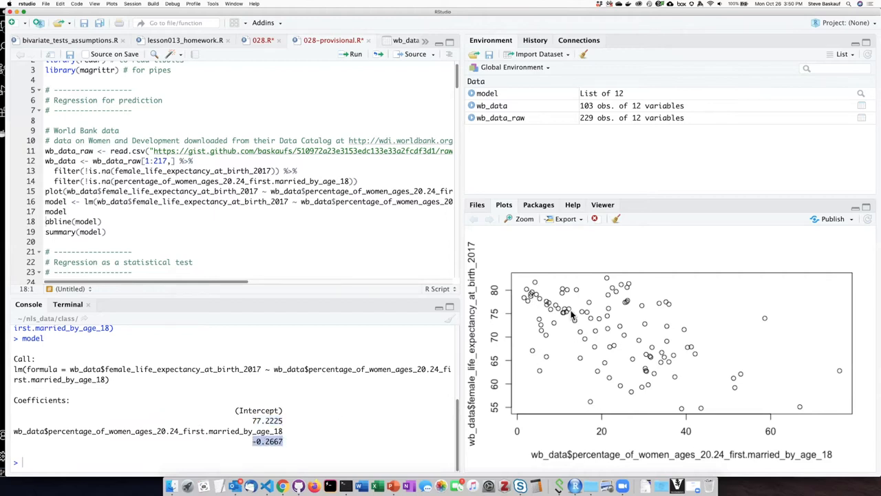
mouse_move(268, 455)
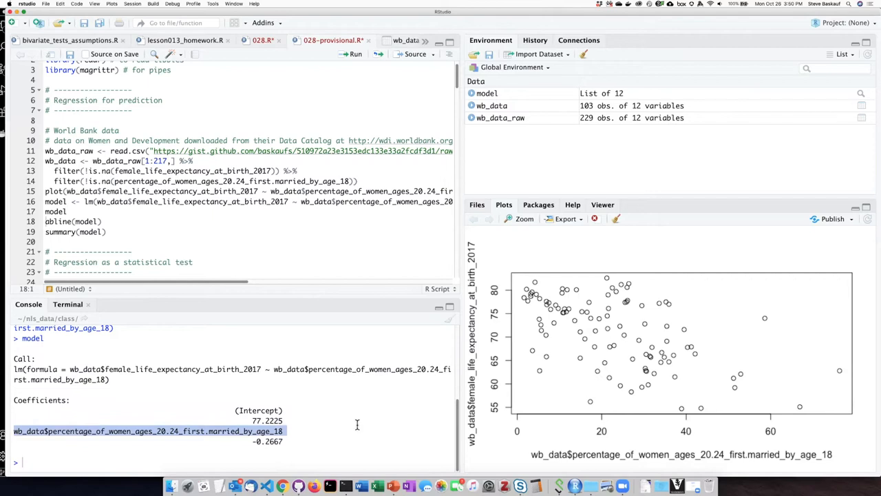
mouse_move(347, 433)
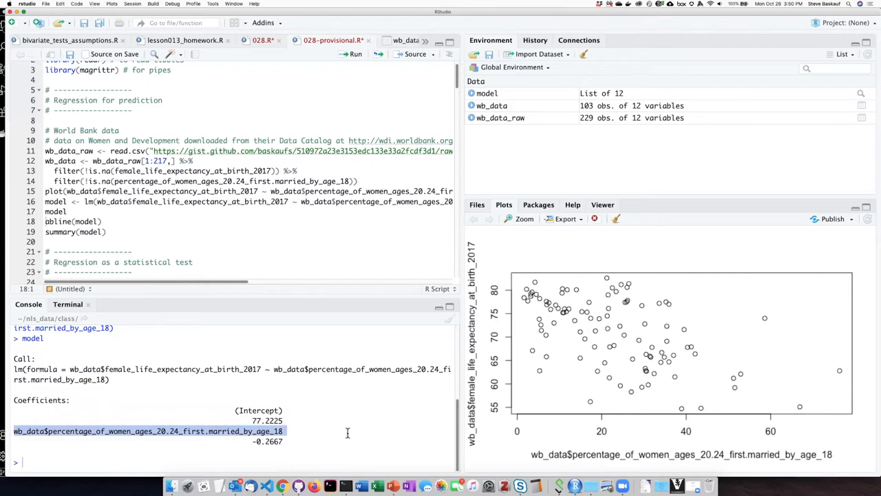
mouse_move(297, 423)
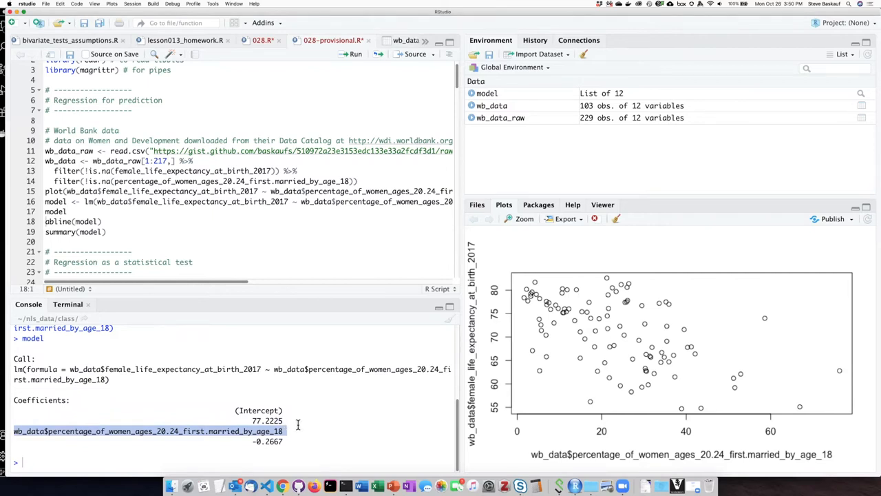
mouse_move(728, 461)
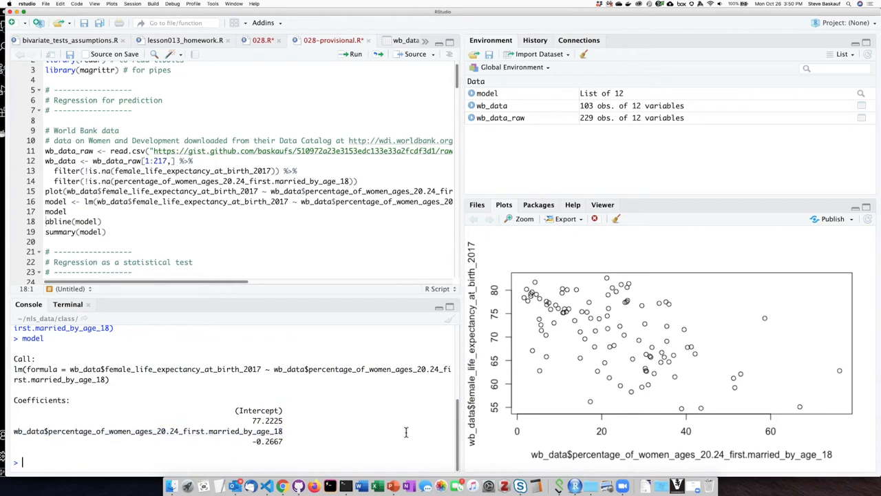
mouse_move(722, 453)
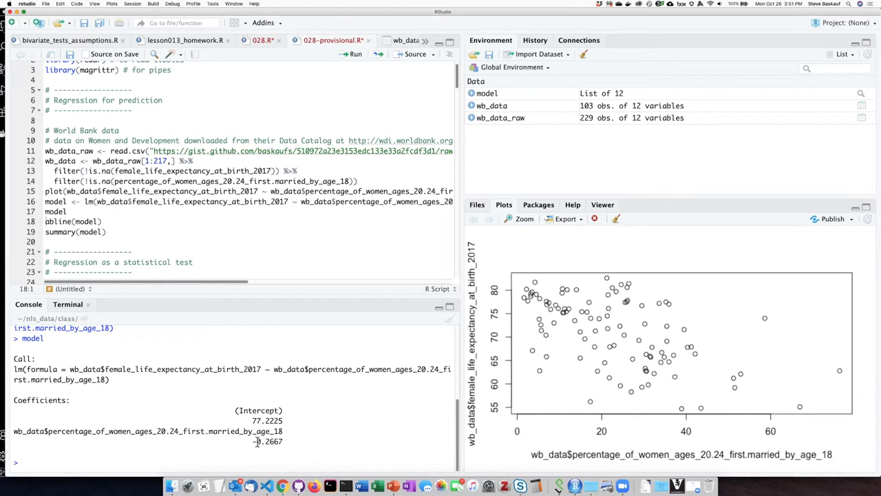
mouse_move(91, 215)
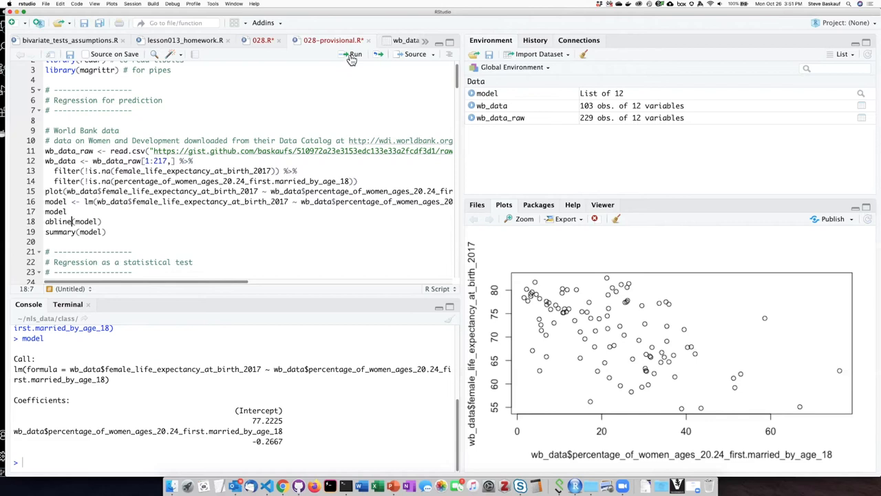
Draw abline(model) on the scatterplot and run summary(model), showing R-squared 0.2915
left_click(355, 54)
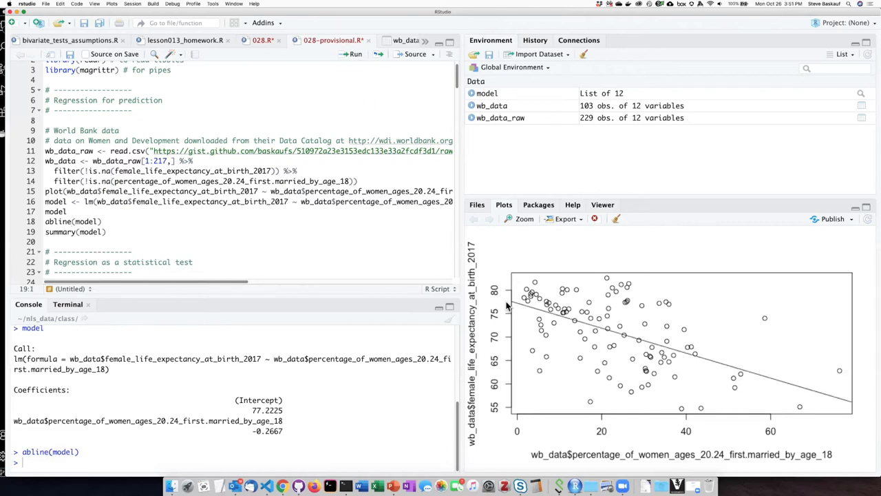
mouse_move(490, 329)
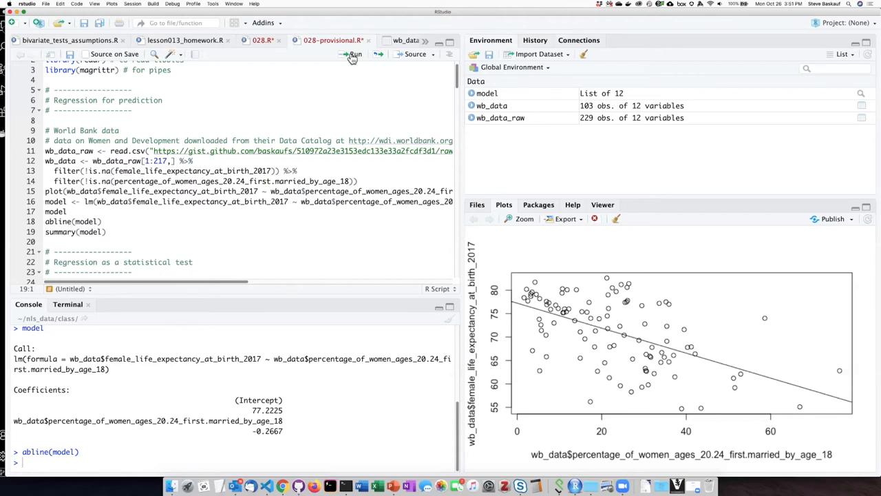
left_click(355, 55)
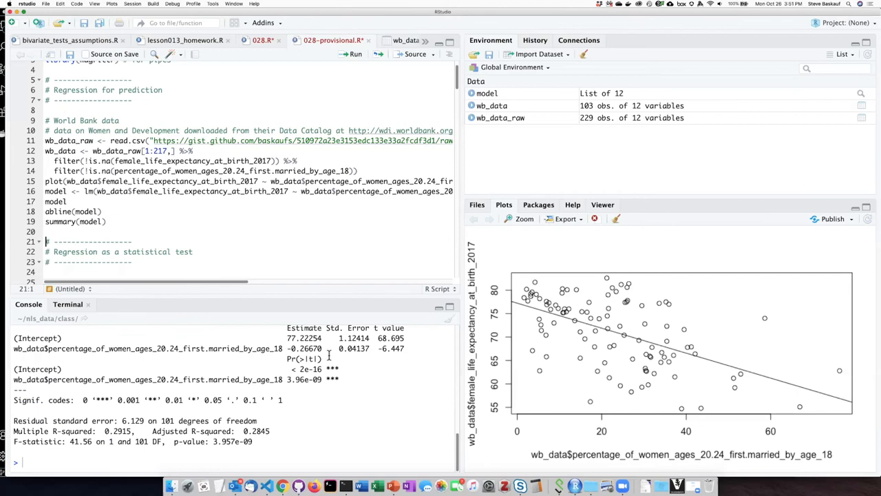